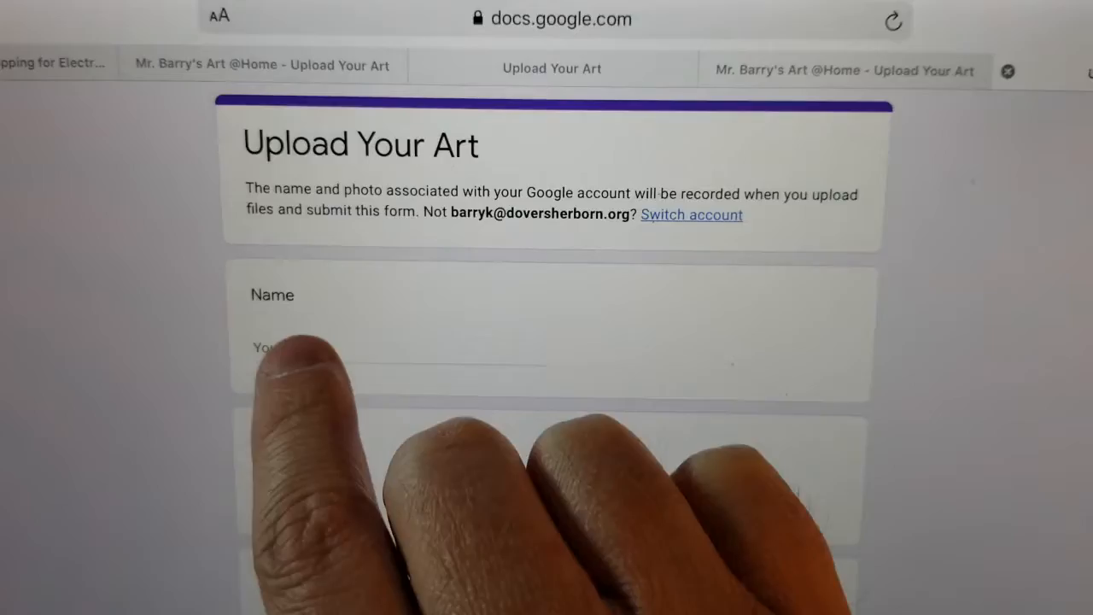
- Enter 'Ciara' as the name and 'Parker' as the class
text(Ciara)
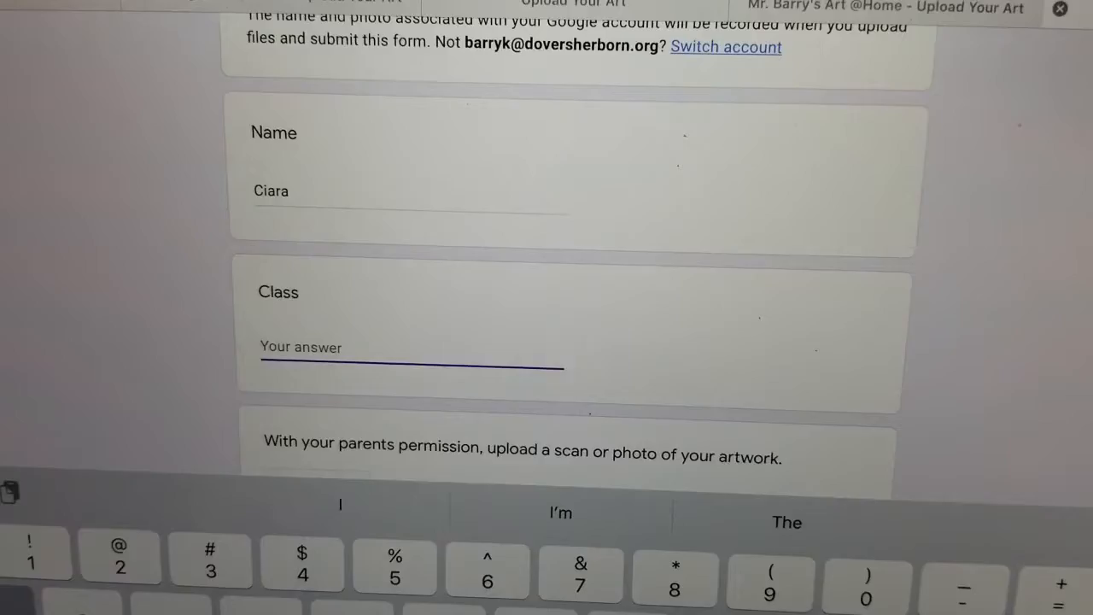
text(Parker)
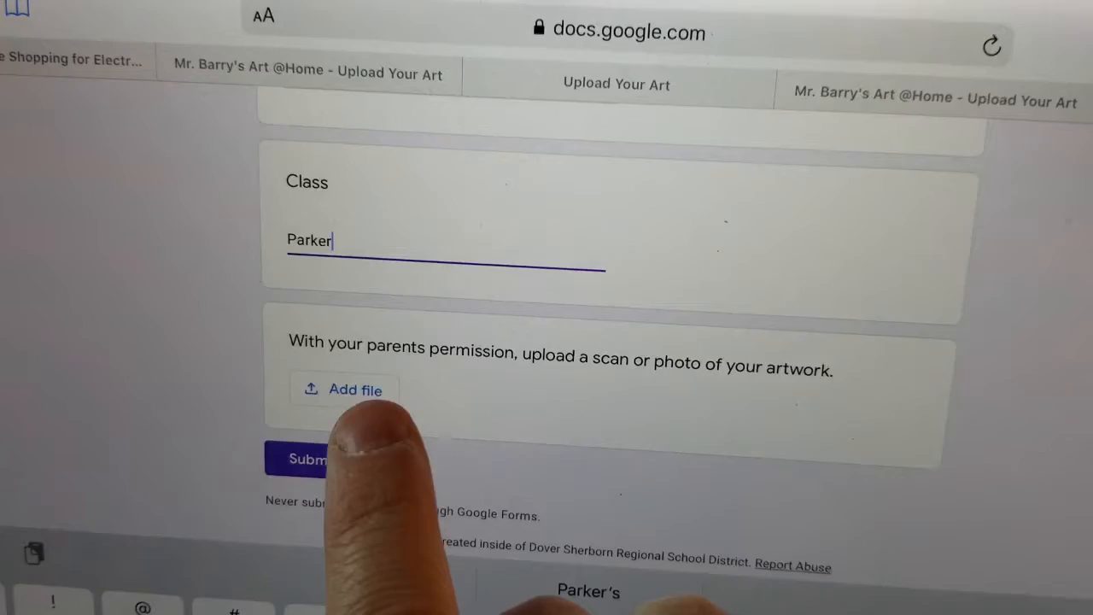
- Start adding a file to bring up the device's photo albums
click(344, 390)
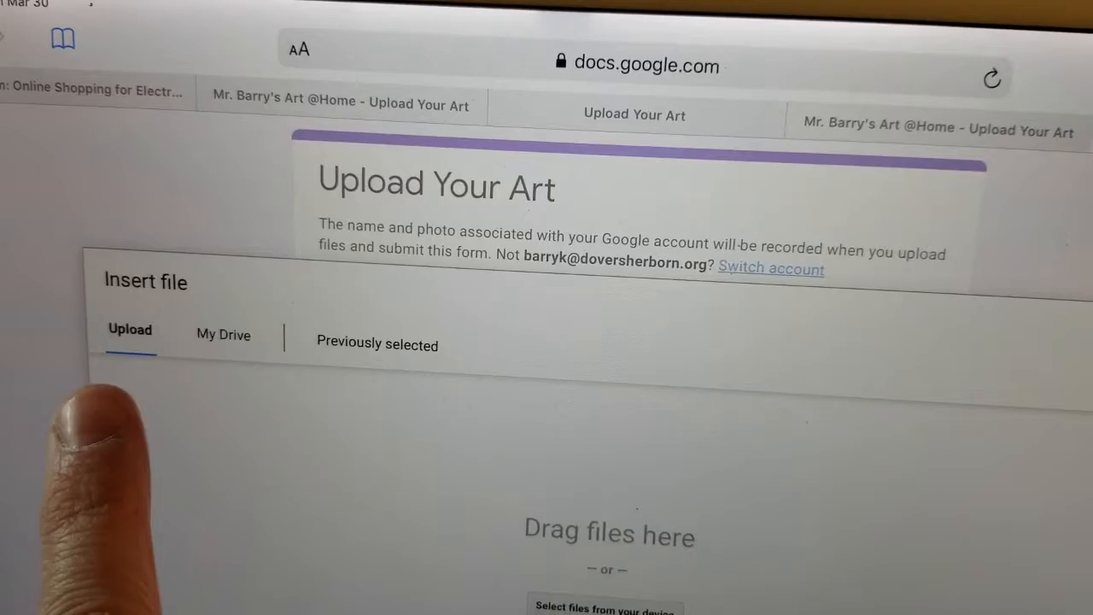
scroll(down, 3)
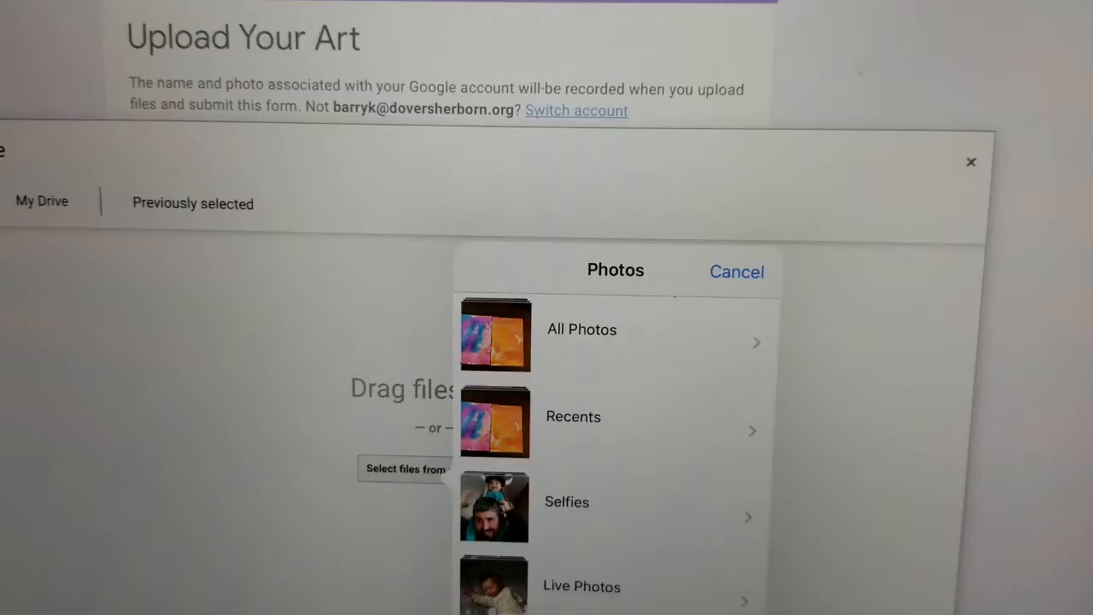
- Select the orange and pink painting photo from the All Photos album
click(581, 329)
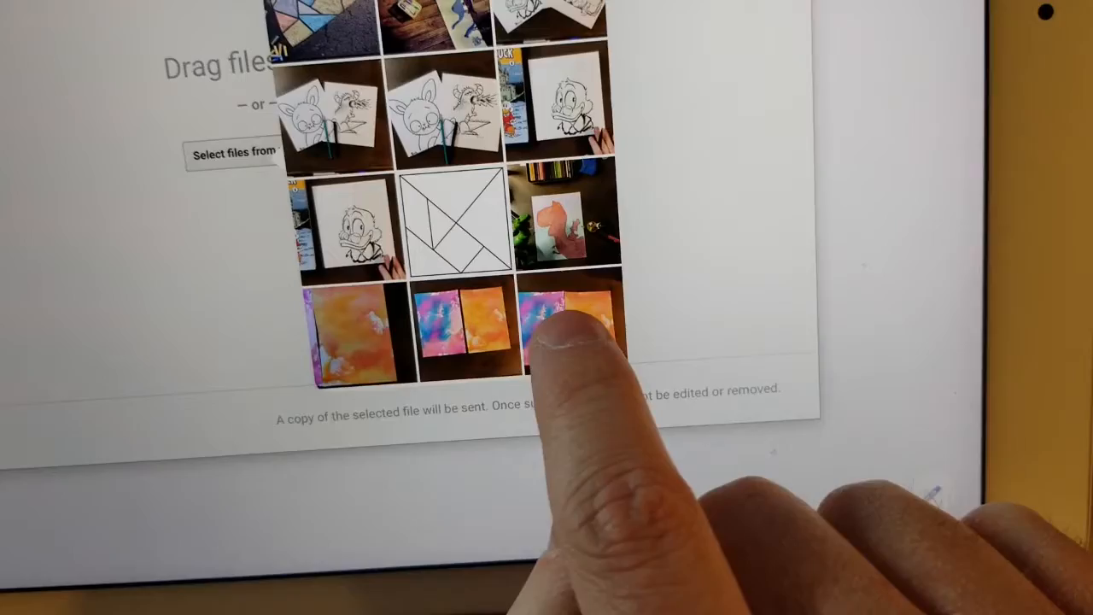
click(572, 333)
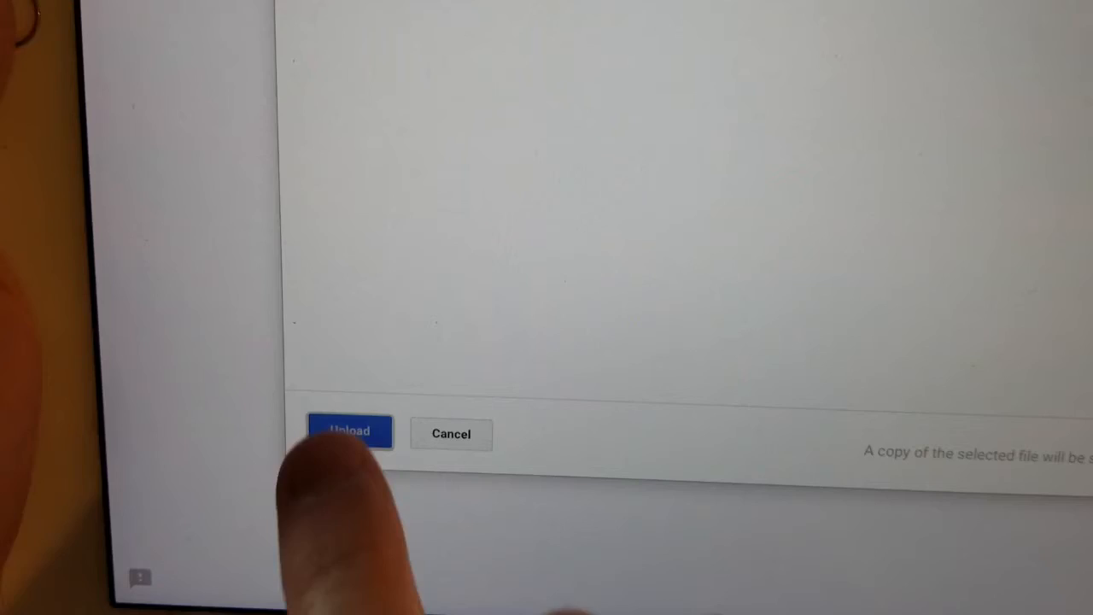
- Upload the selected painting photo to the artwork question
click(349, 431)
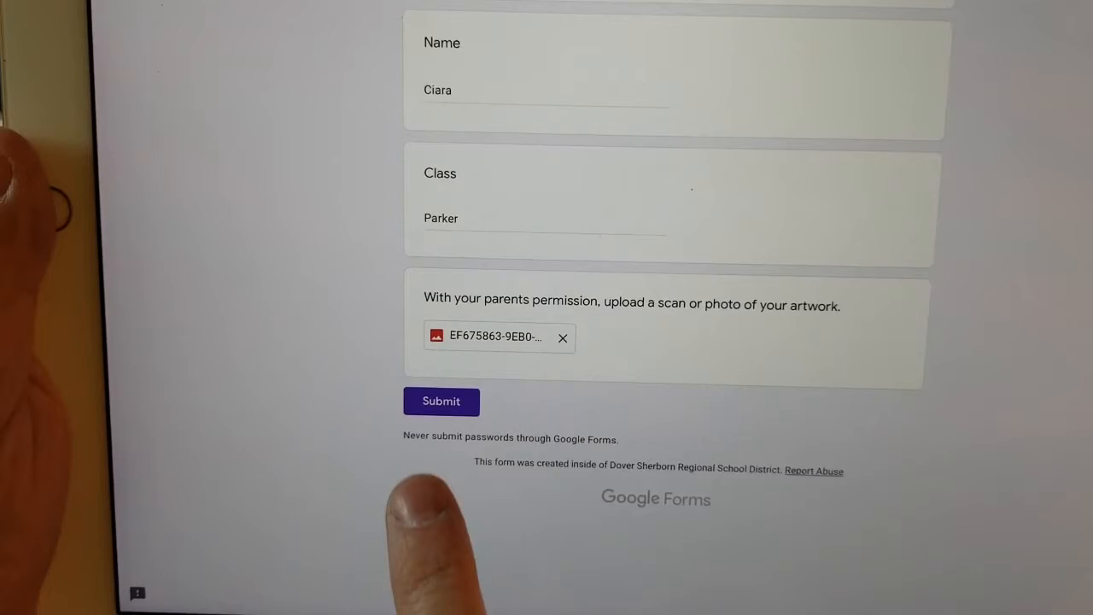
- Submit the completed Upload Your Art response
click(441, 402)
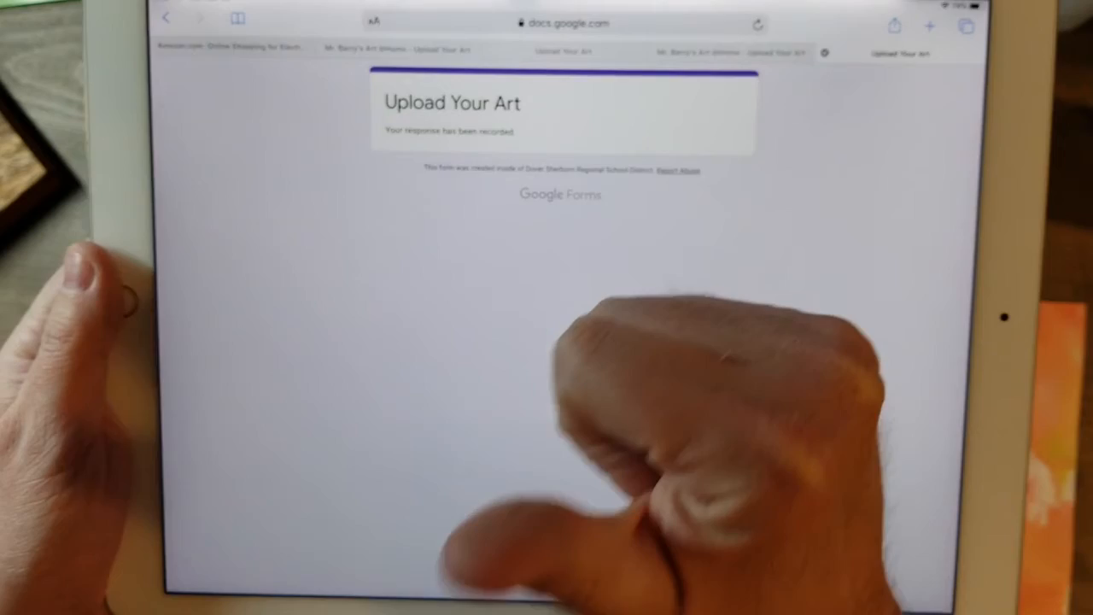